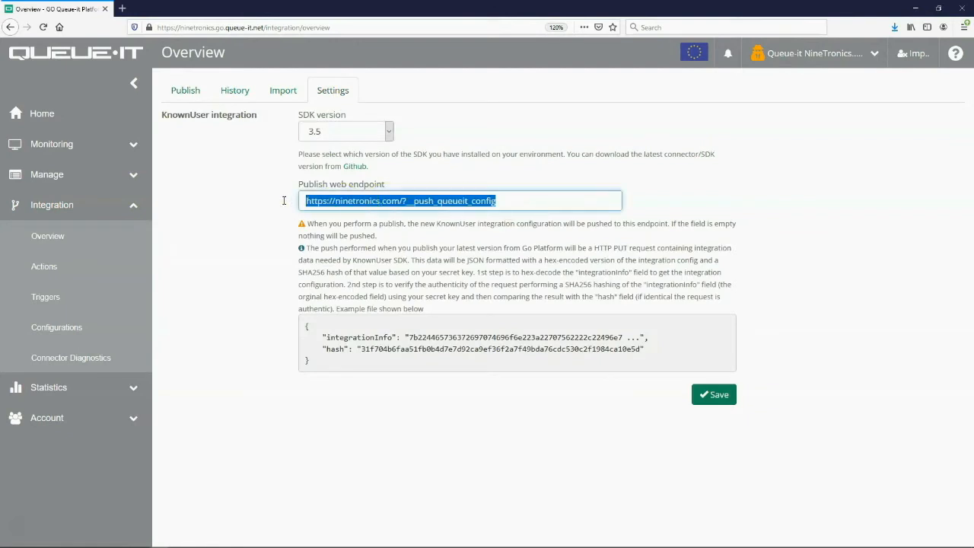
# Publish the integration updates from the Publish overview with description 'Protect site'
pyautogui.click(186, 90)
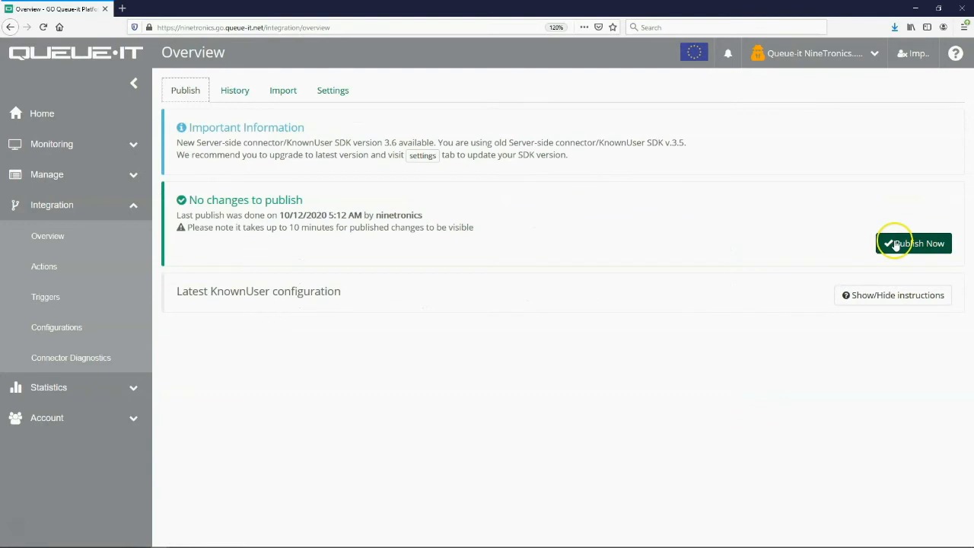
pyautogui.click(921, 243)
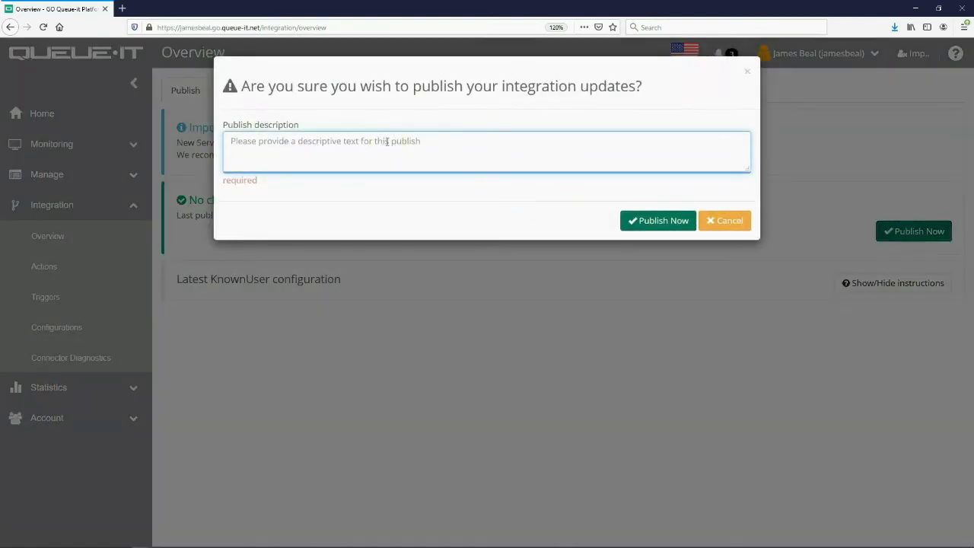
pyautogui.write('Protect')
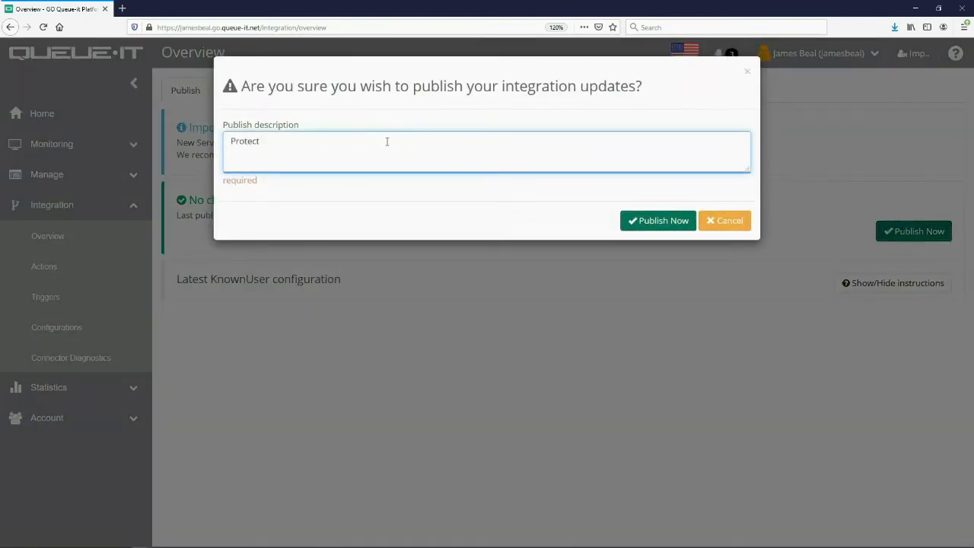
pyautogui.write('site')
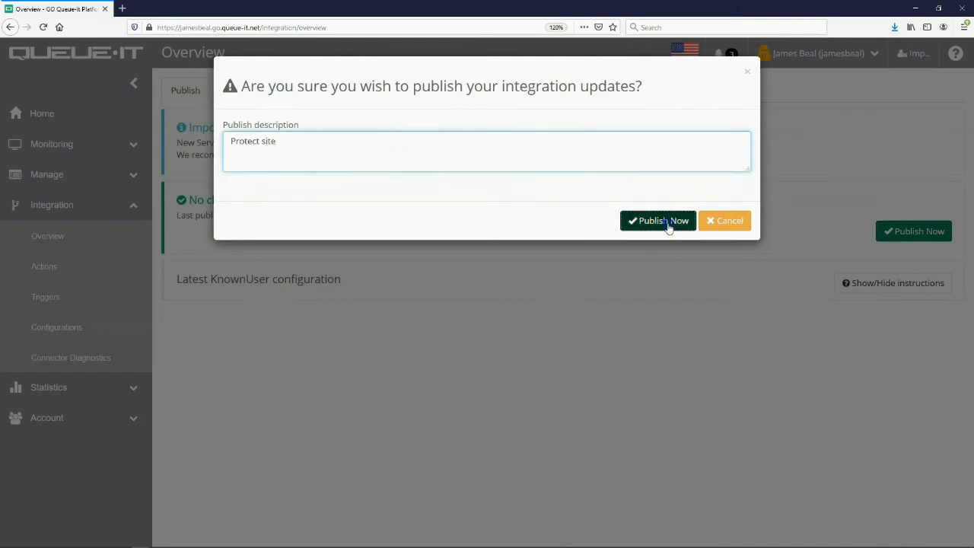
pyautogui.click(658, 219)
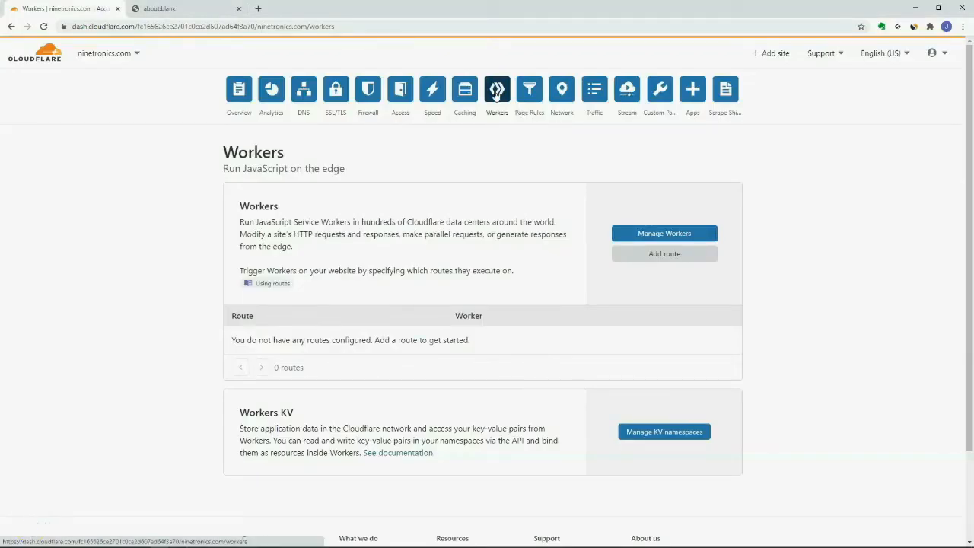
# Create a new worker from Manage Workers and select its whole default script
pyautogui.click(663, 233)
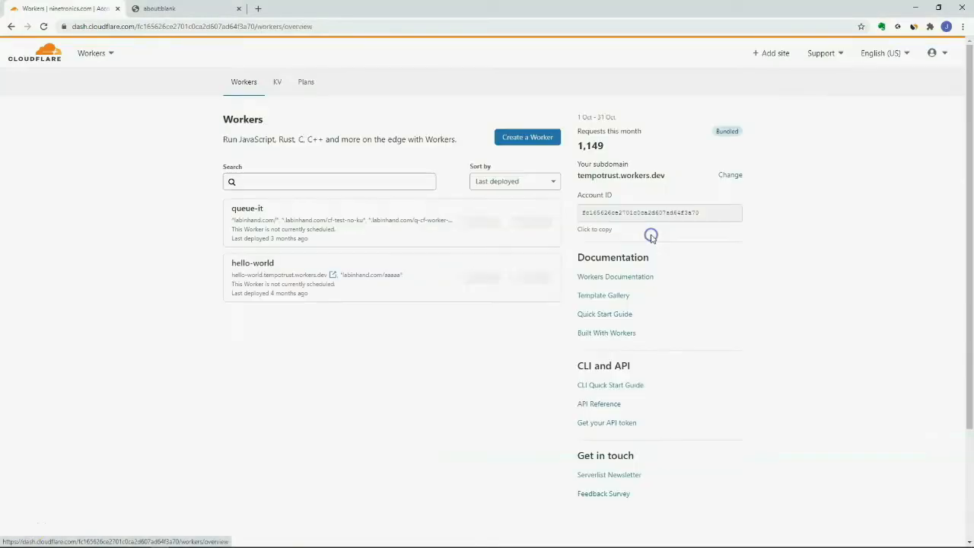
pyautogui.click(527, 137)
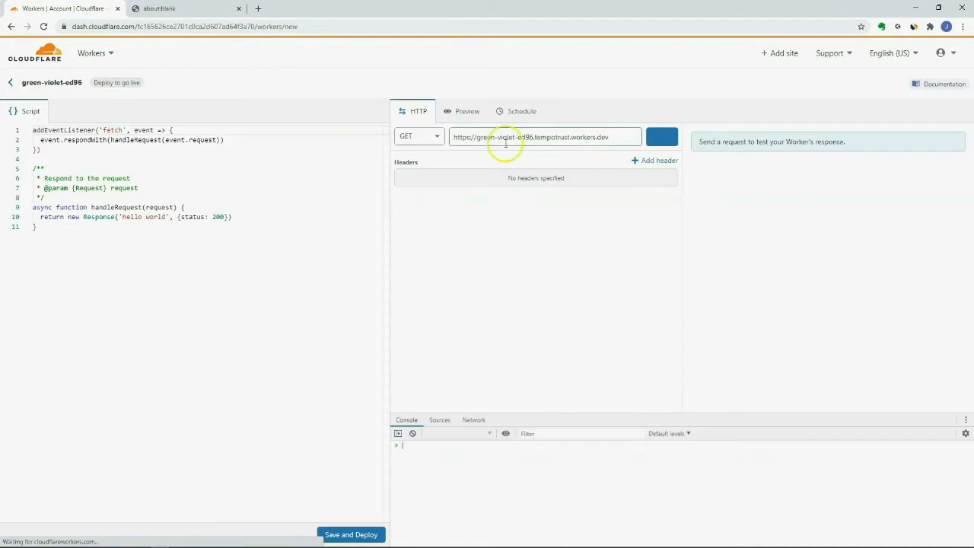
pyautogui.press('ctrl+a')
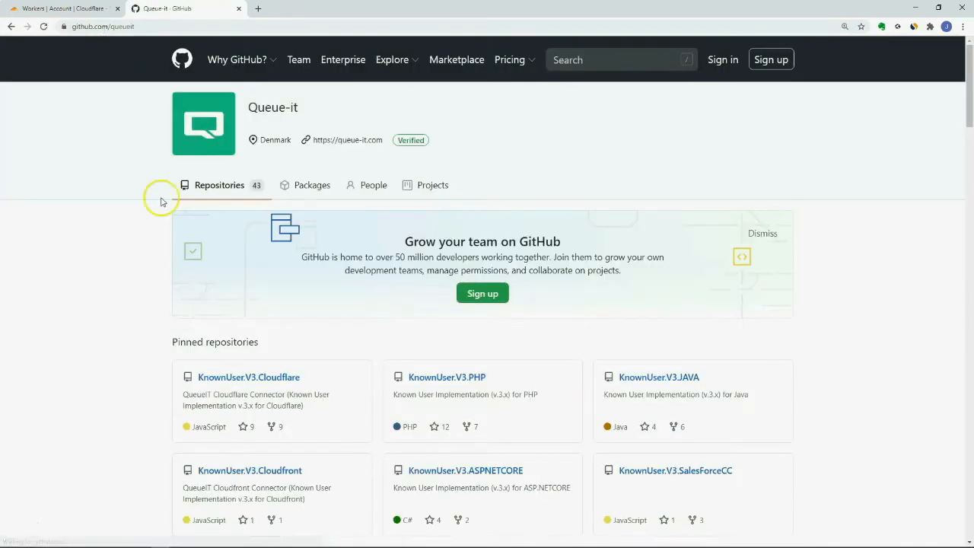
# Fetch queueitknownuser.bundle.js from the KnownUser.V3.Cloudflare repository into the worker script
pyautogui.click(248, 377)
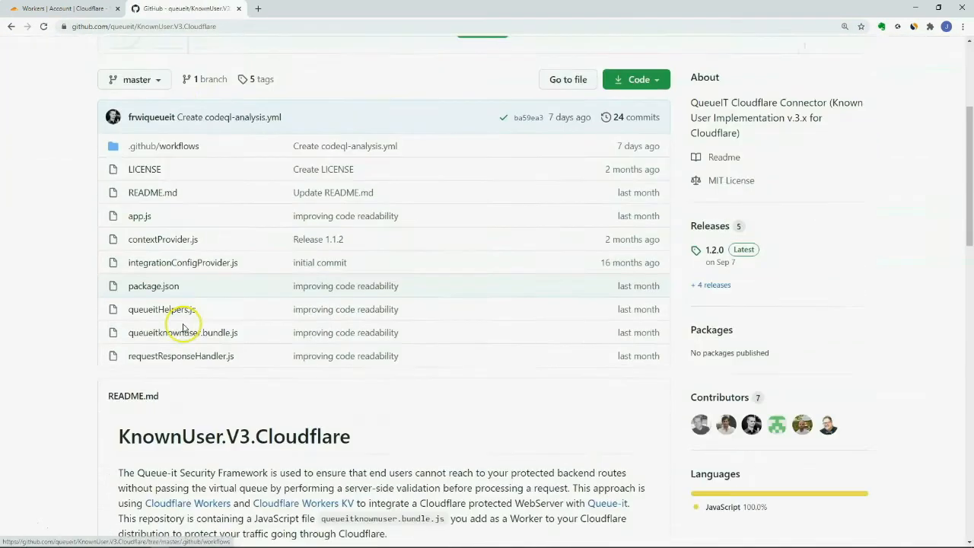
pyautogui.click(182, 331)
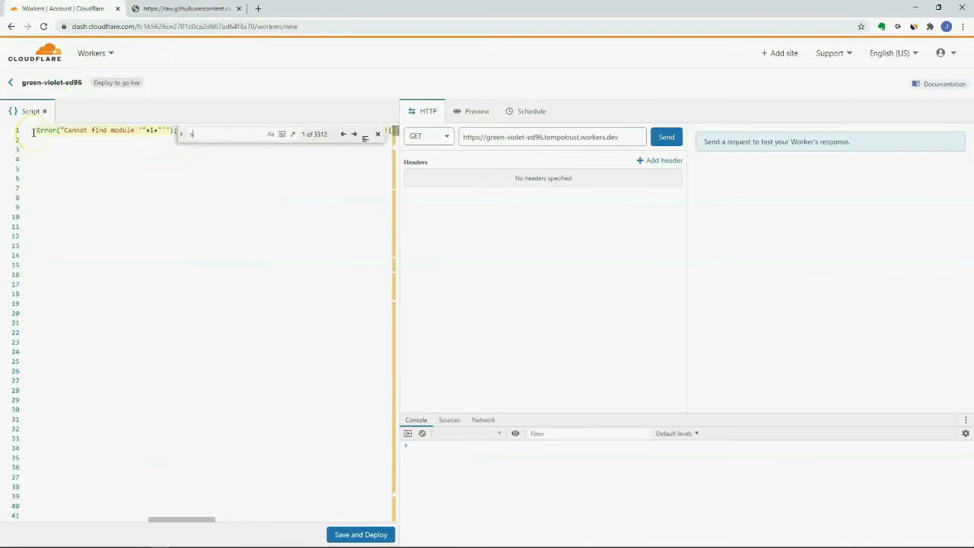
pyautogui.write('secret')
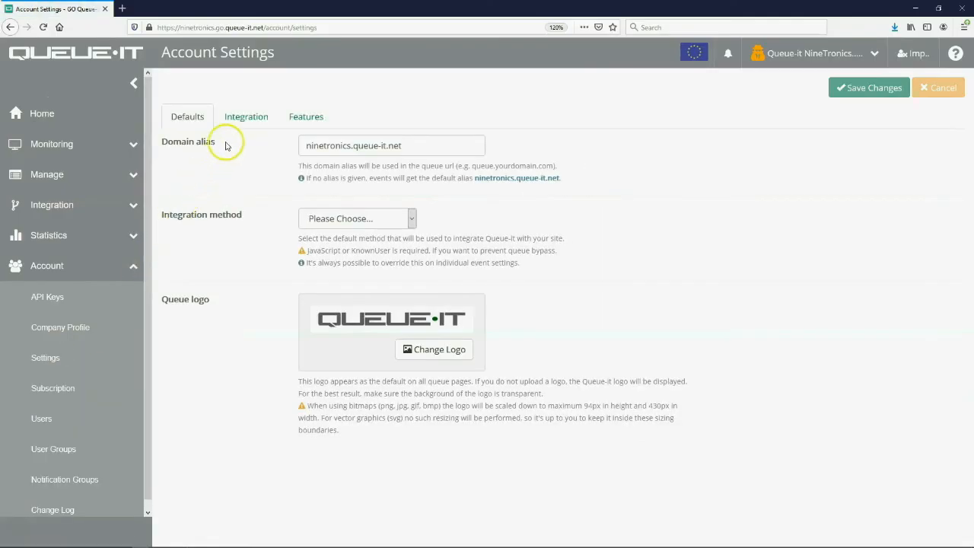
# Show the account settings Defaults with the ninetronics domain alias
pyautogui.click(246, 116)
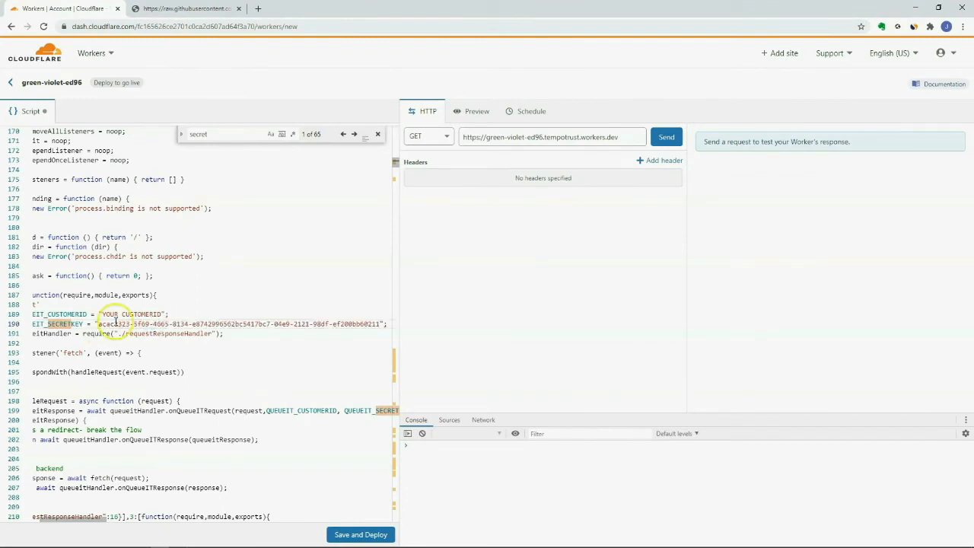
# Replace the customer ID placeholder with ninetronics, then save and deploy the worker
pyautogui.doubleClick(134, 313)
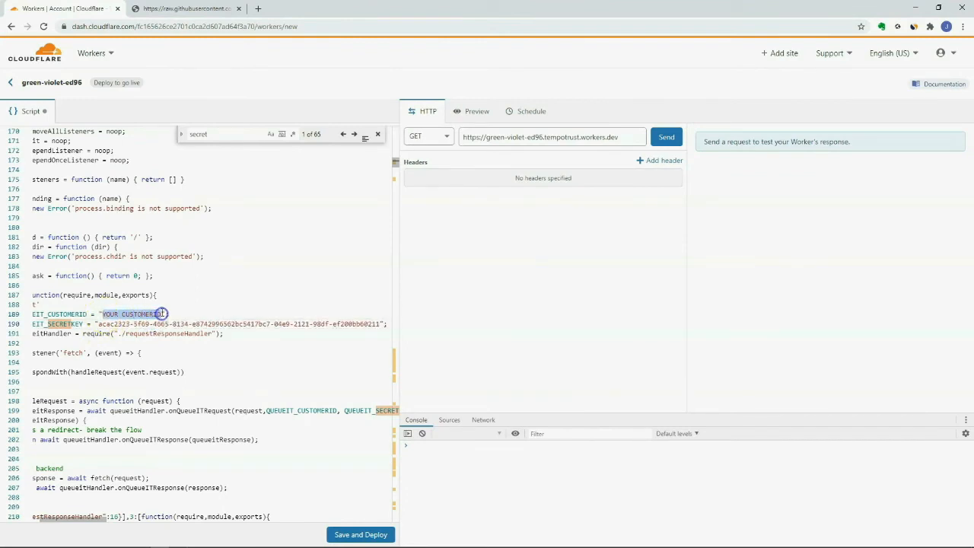
pyautogui.write('ninetronic')
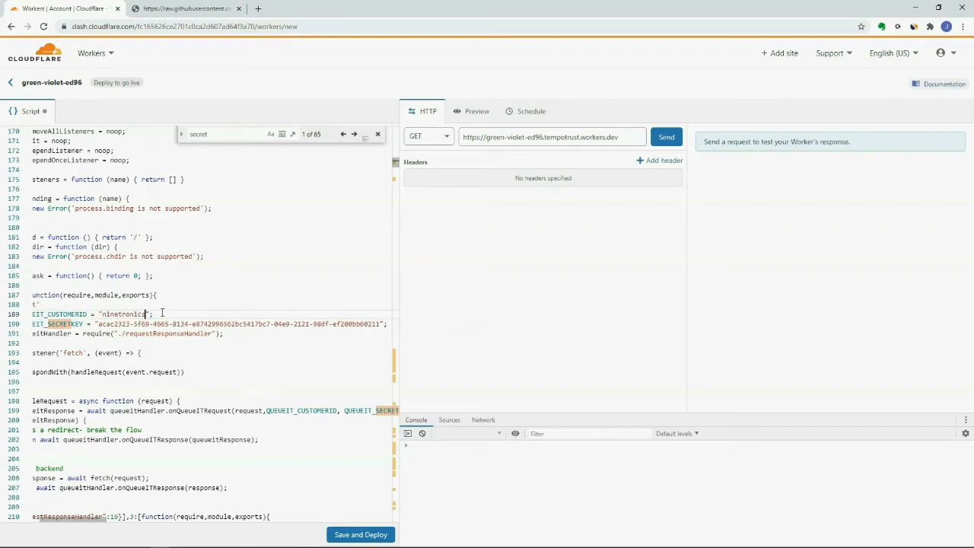
pyautogui.click(360, 534)
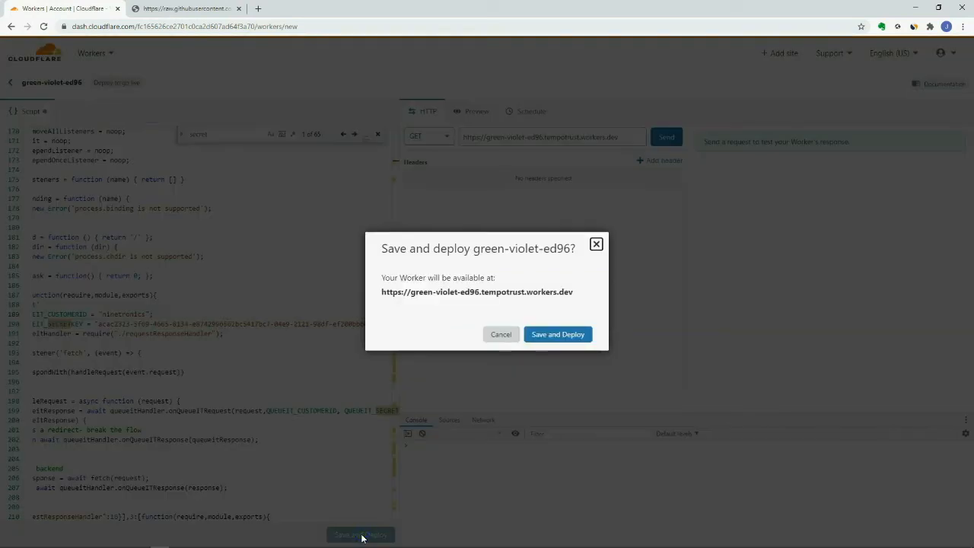
pyautogui.click(557, 335)
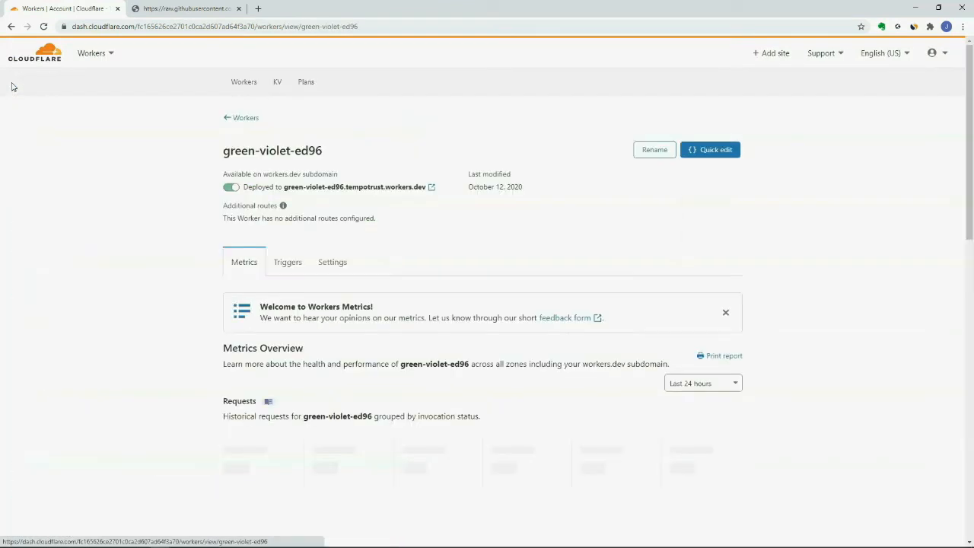
pyautogui.click(332, 262)
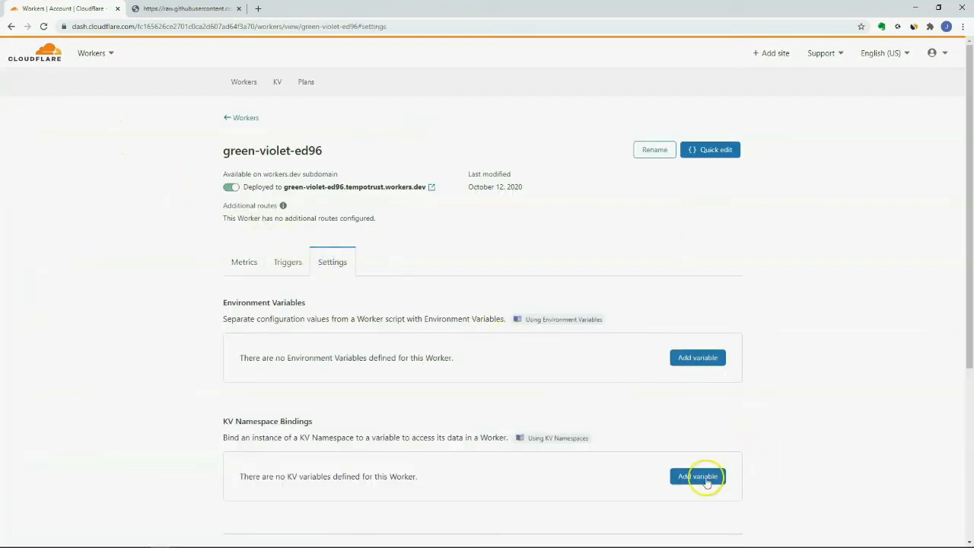
# Add a KV binding named IntegrationConfigKV linked to the IntegrationConfigKV namespace and save it
pyautogui.click(697, 475)
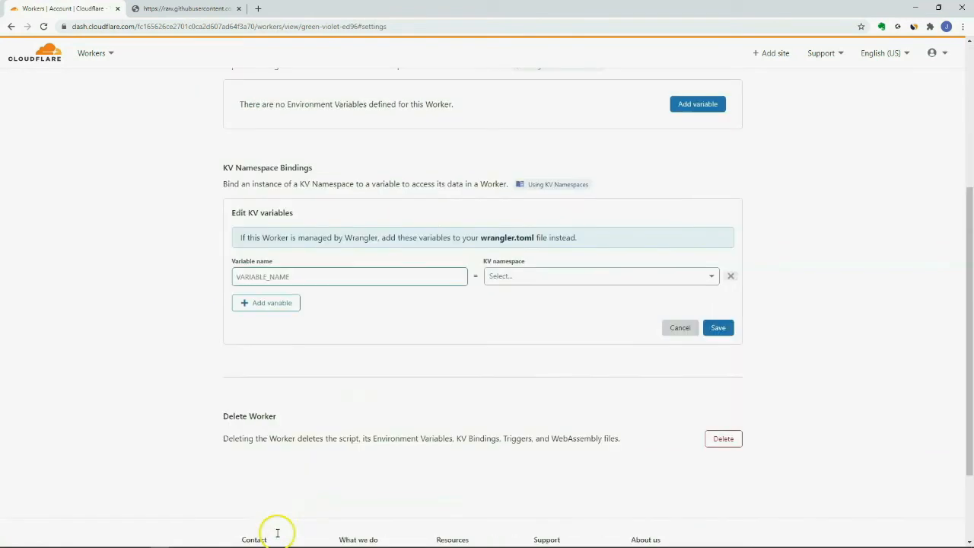
pyautogui.write('Intel')
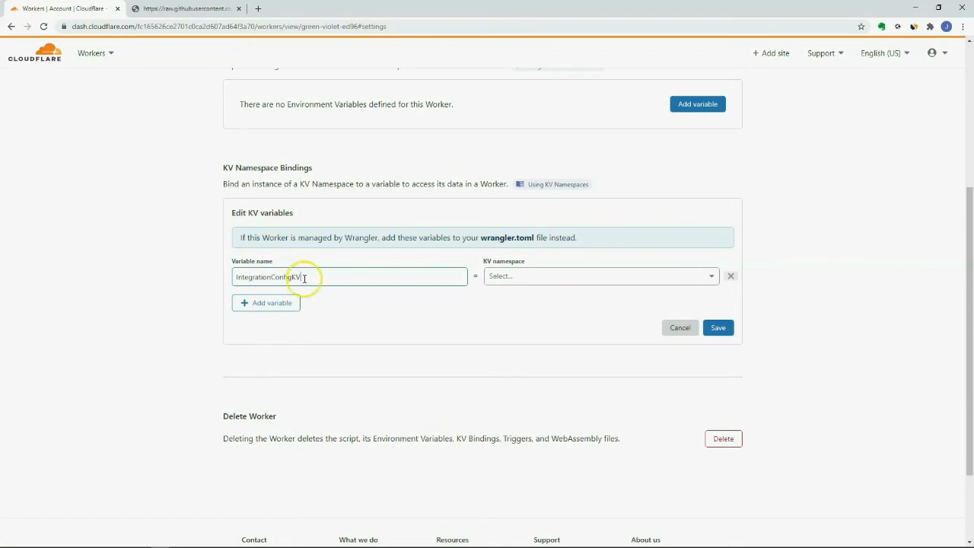
pyautogui.click(599, 275)
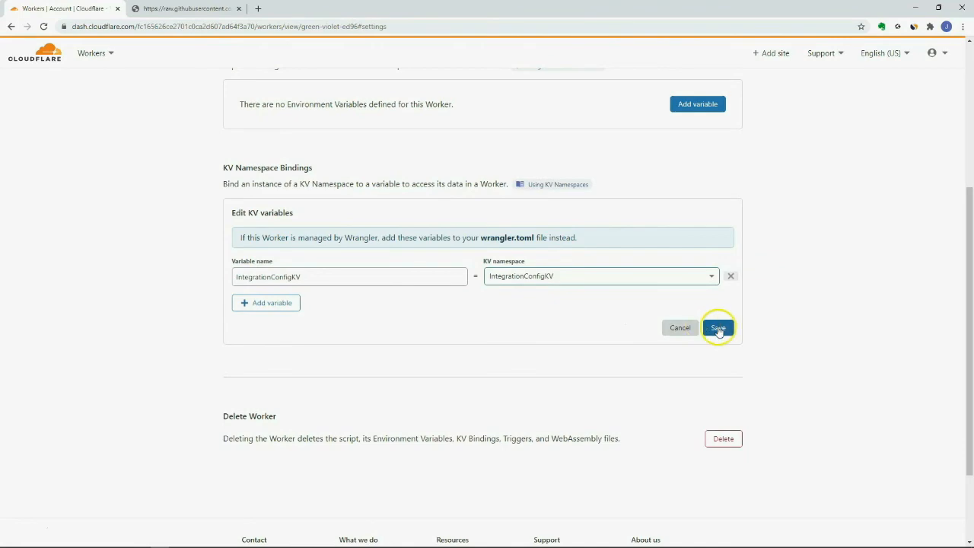
pyautogui.click(716, 327)
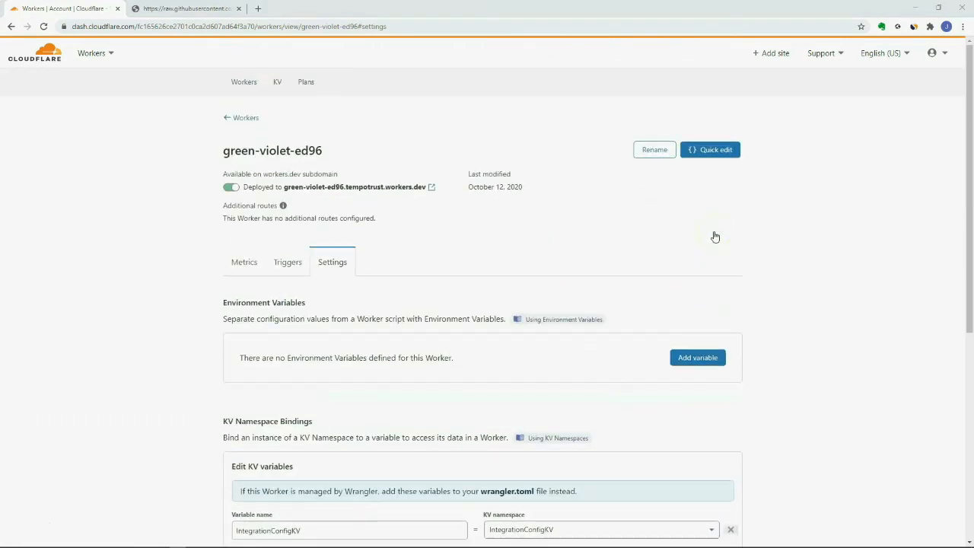
# Rename the green-violet-ed96 worker to queue-itconnector and redeploy it
pyautogui.click(654, 149)
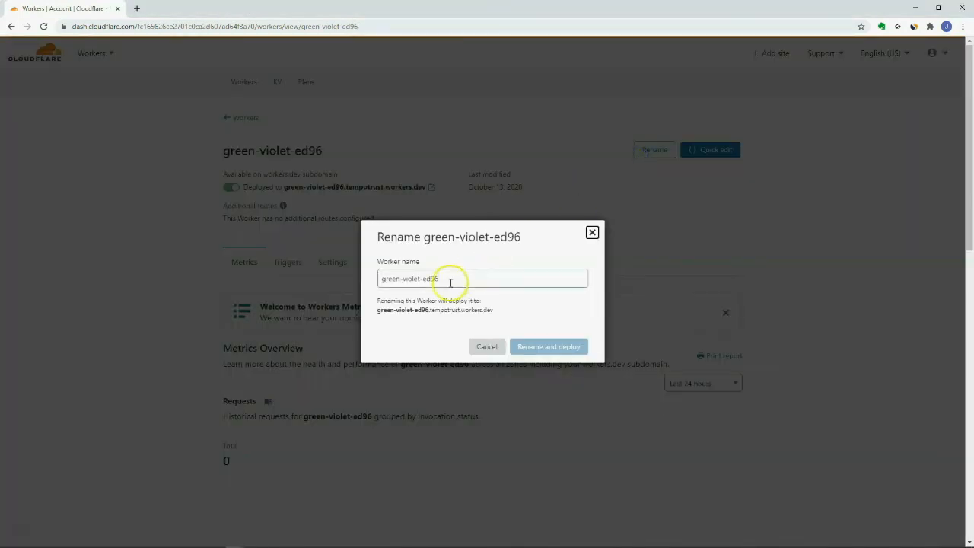
pyautogui.write('queue-itconnector')
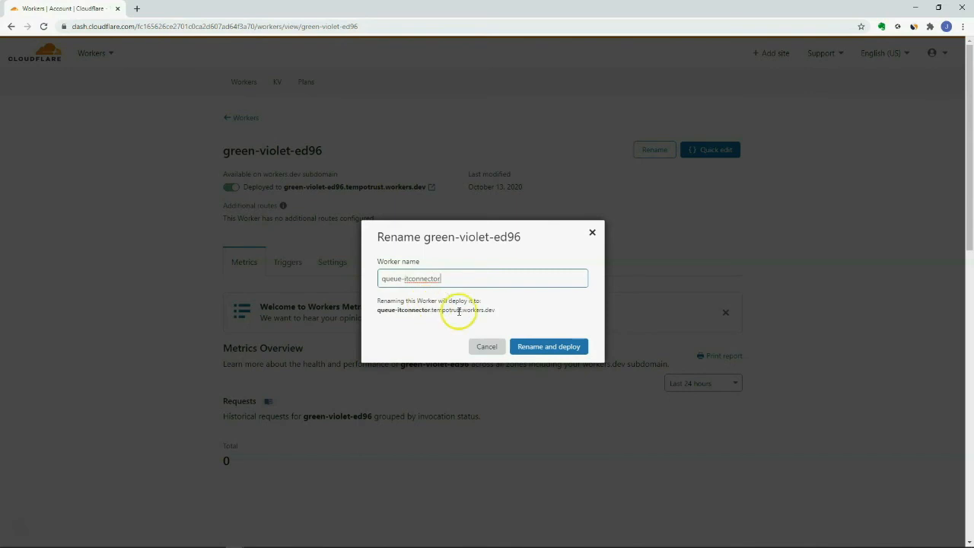
pyautogui.click(548, 347)
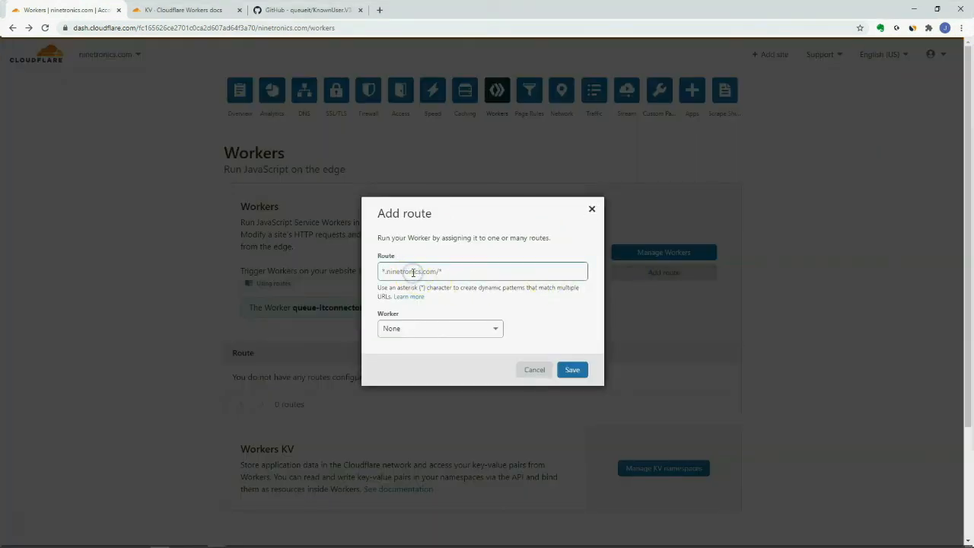
# Add the route *ninetronics.com/* assigned to the queue-itconnector worker and save it
pyautogui.write('*ninetronics.com/*')
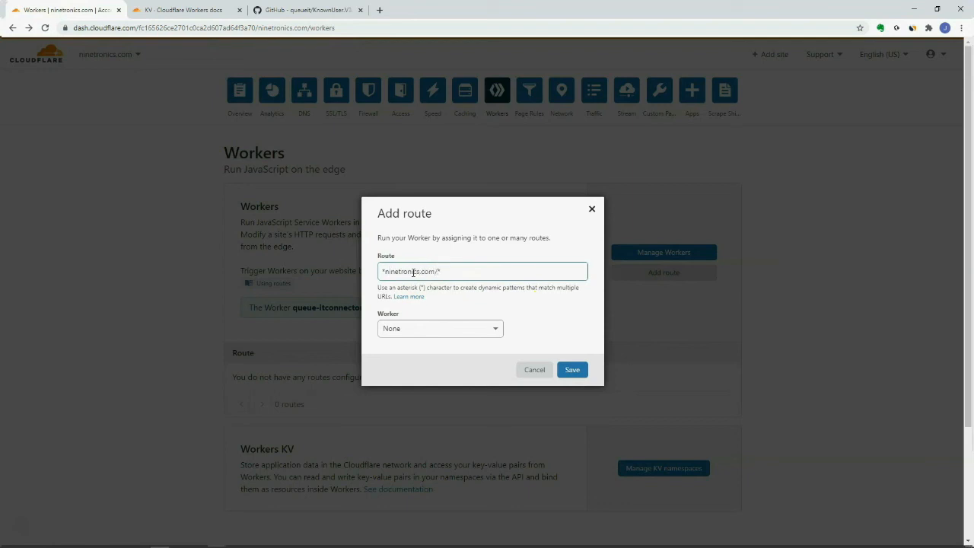
pyautogui.click(439, 329)
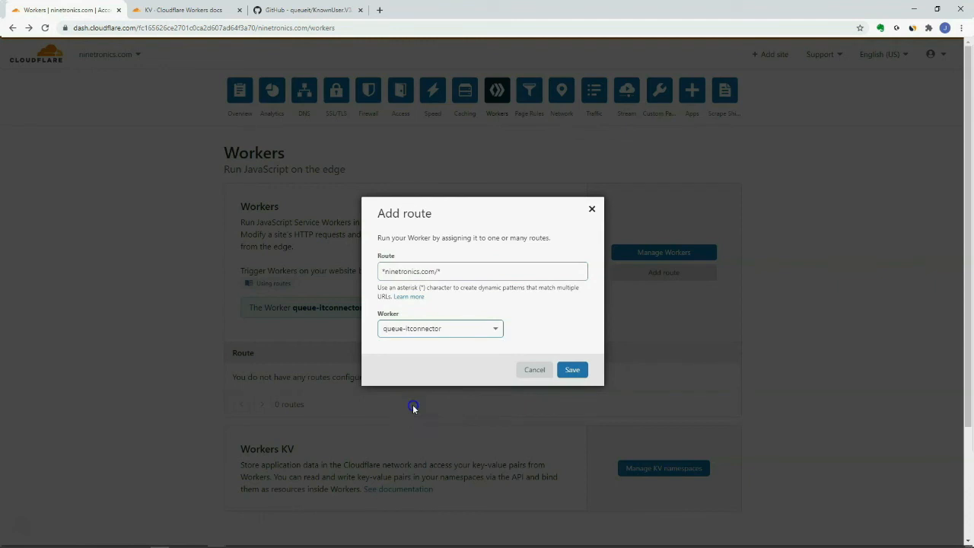
pyautogui.click(573, 369)
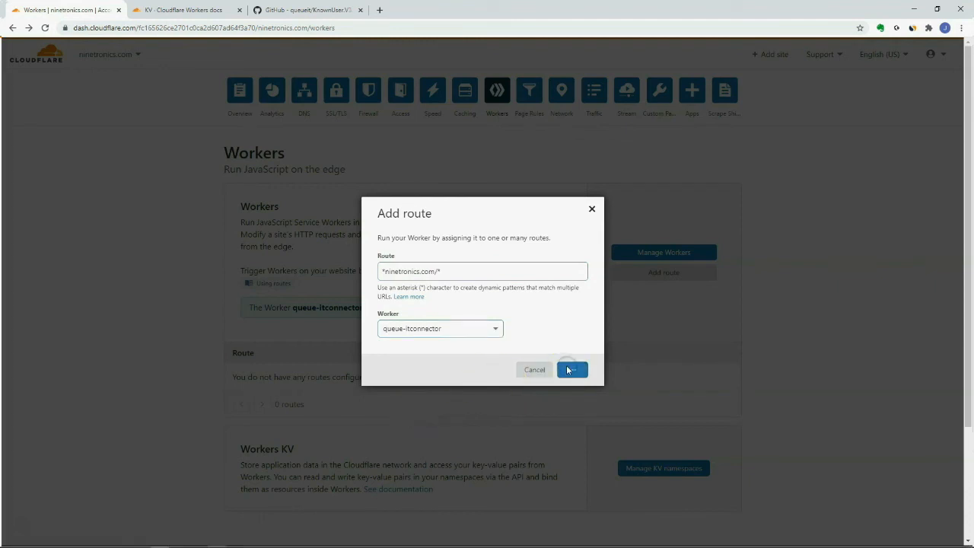
pyautogui.click(572, 370)
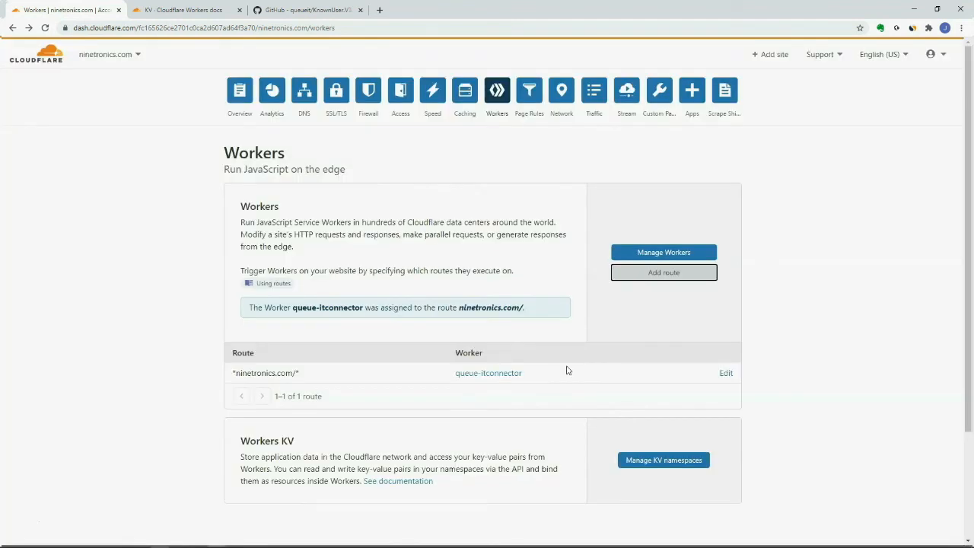
pyautogui.doubleClick(266, 373)
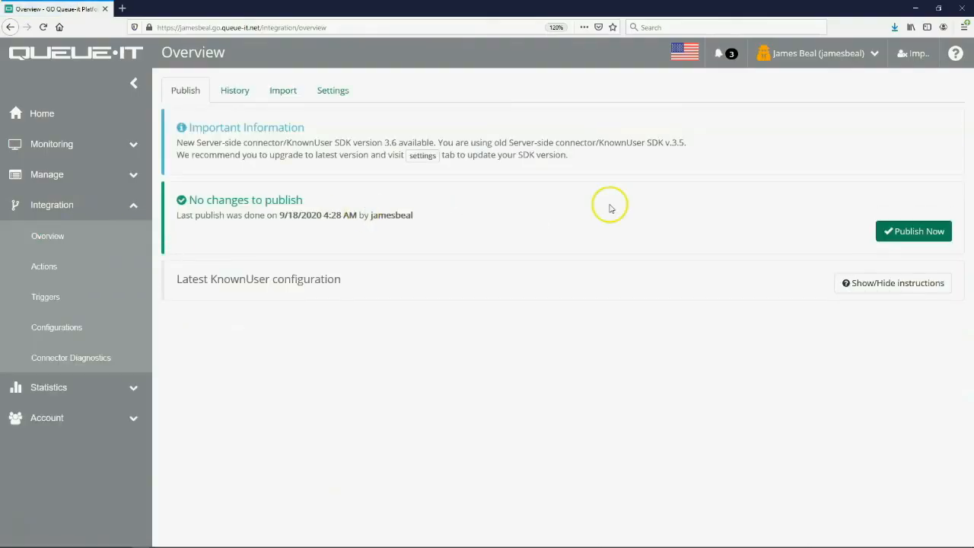
# Publish the integration configuration again with the description 'Protect site'
pyautogui.click(913, 231)
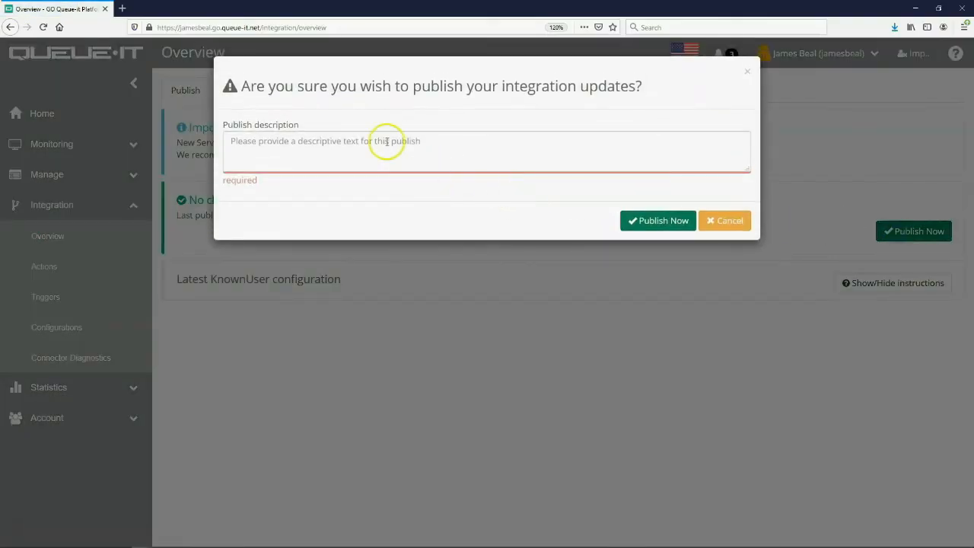
pyautogui.write('Protect s')
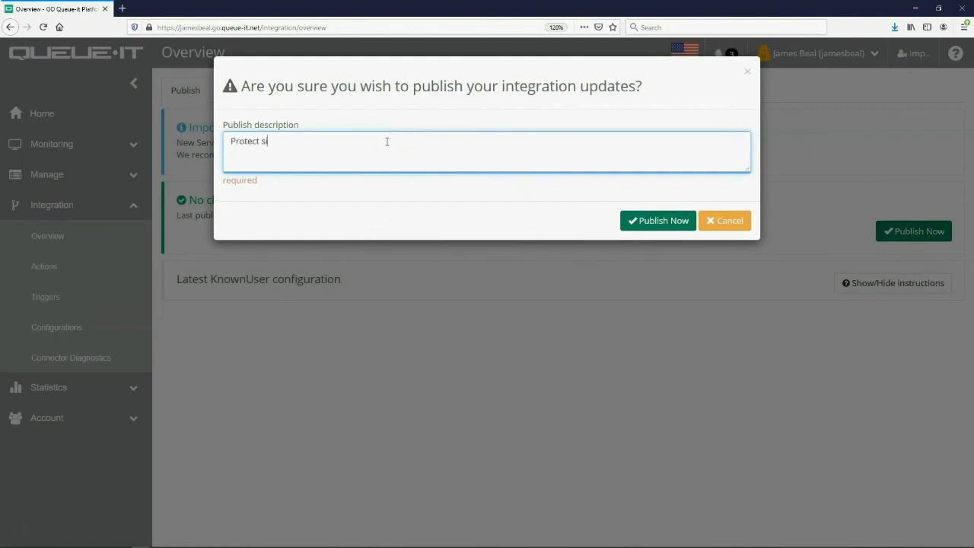
pyautogui.write('ite')
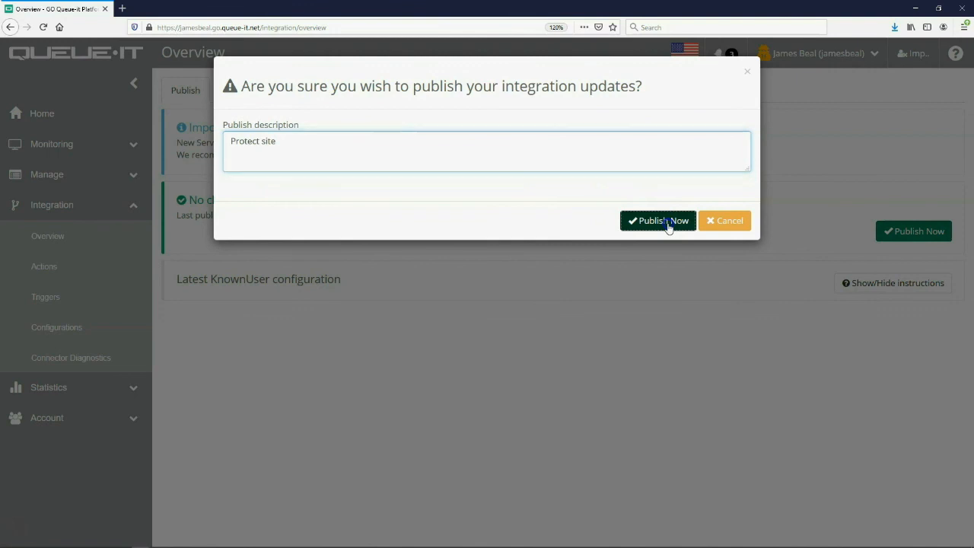
pyautogui.click(658, 221)
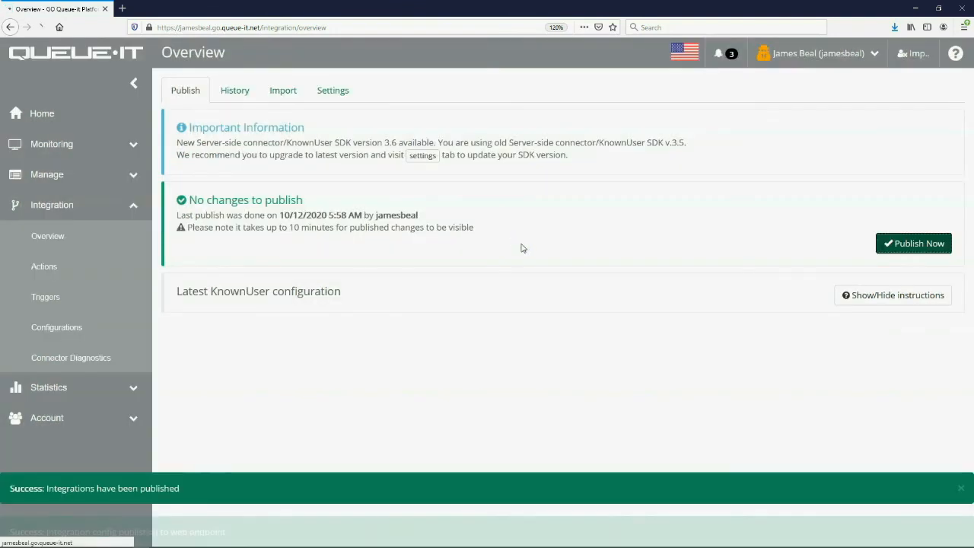